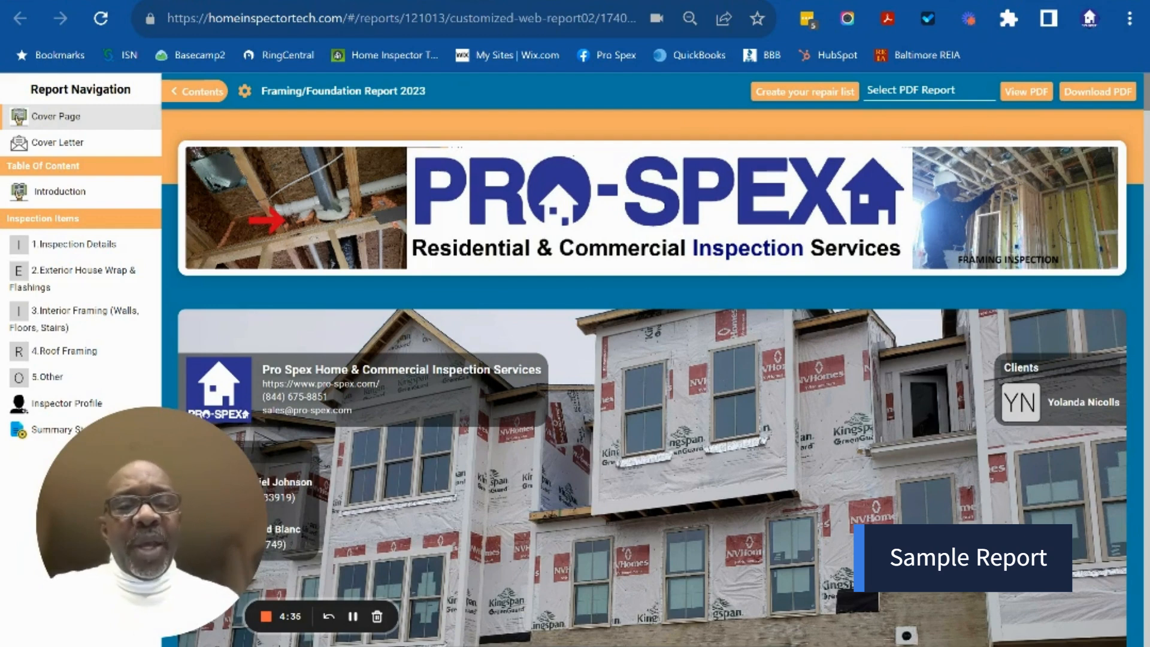
- Jump to section 2, view the next Quick Flash photo, and scroll to Torn House Wrap
scroll("down", 3)
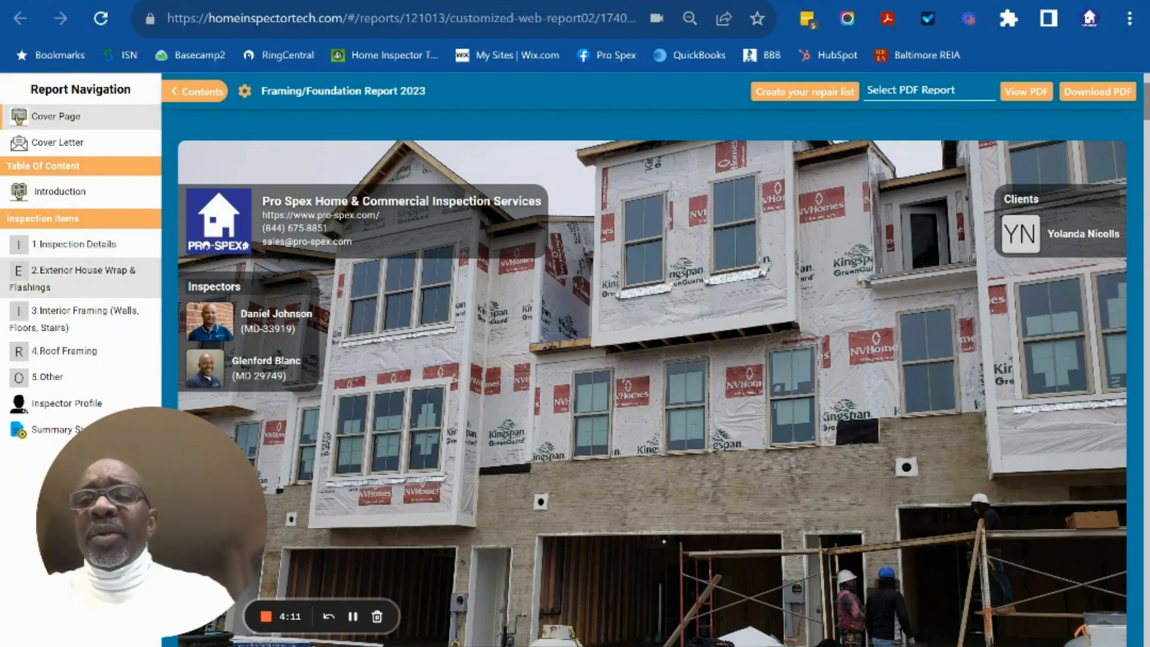
left_click(76, 277)
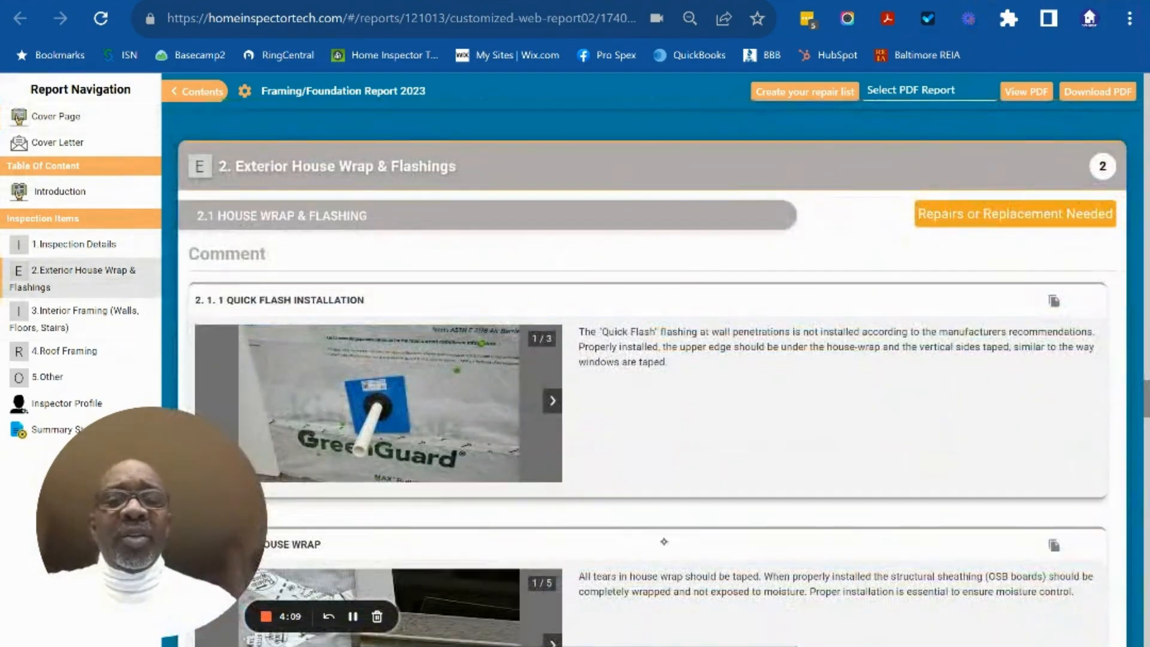
scroll("down", 3)
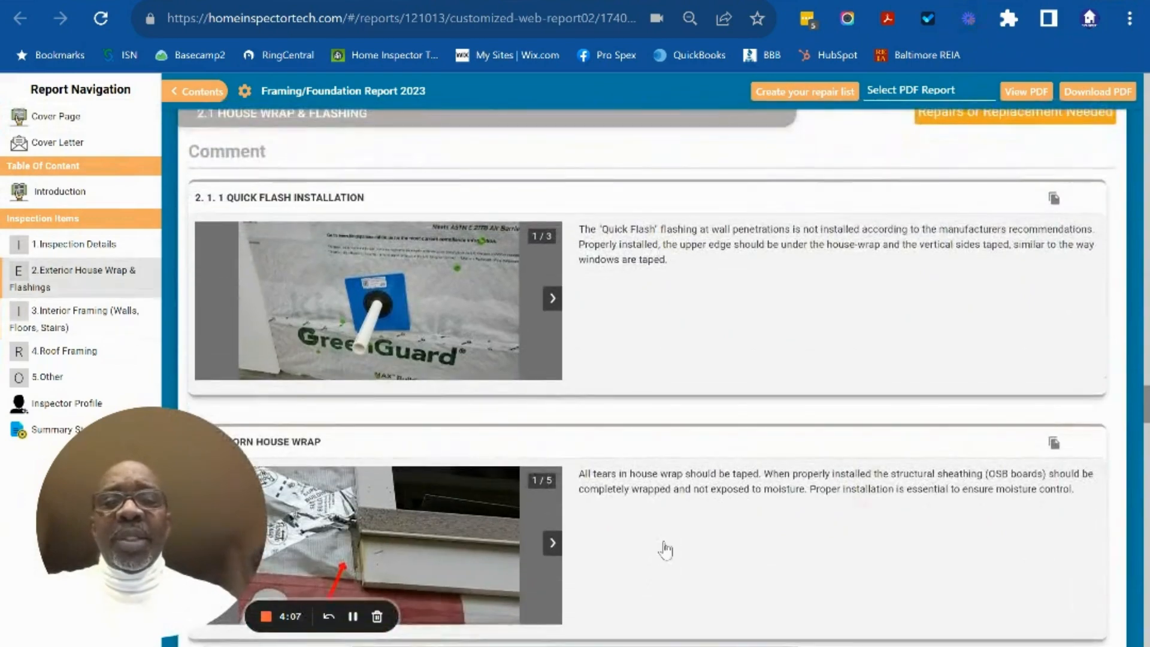
left_click(553, 298)
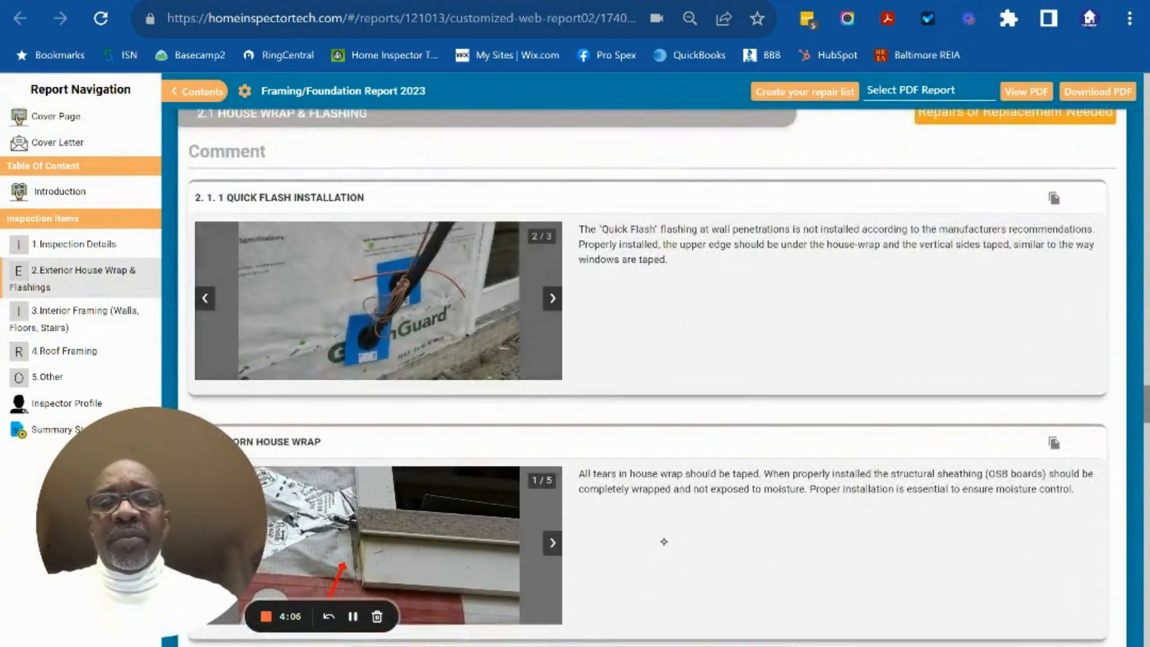
scroll("down", 3)
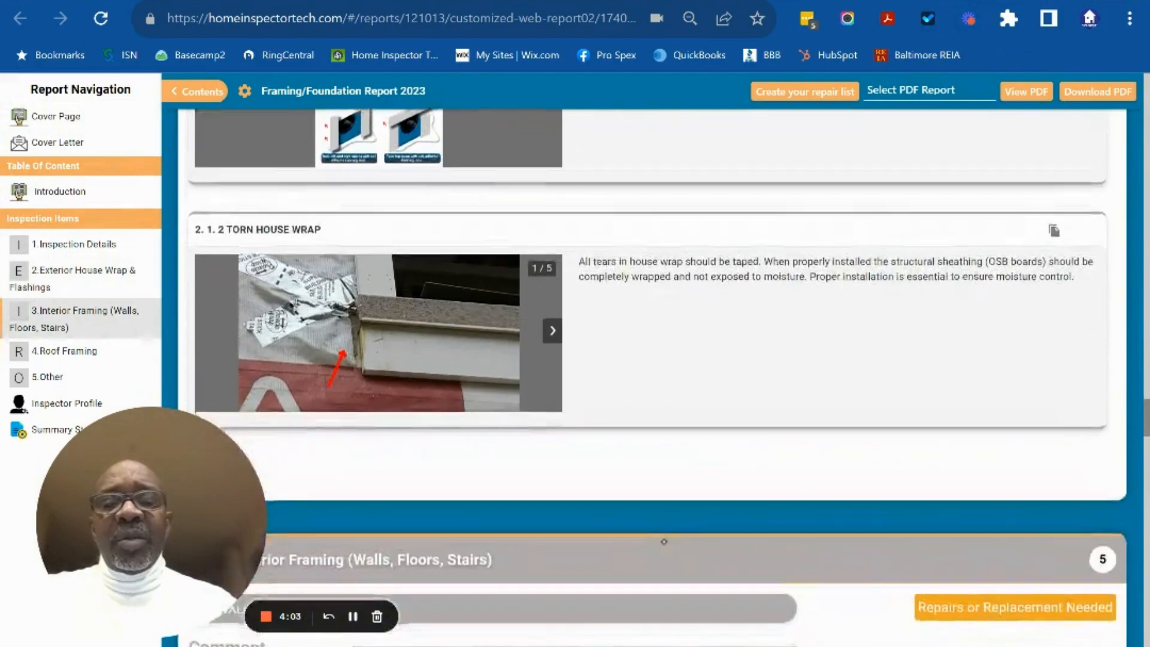
scroll("down", 3)
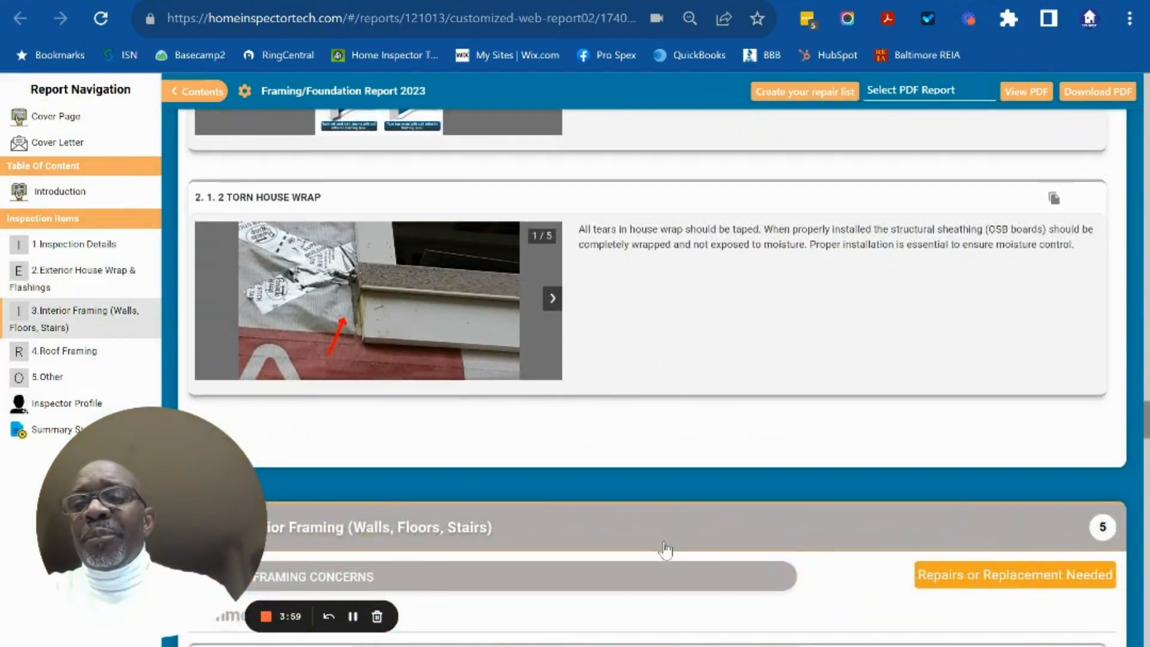
- Scroll through section 3 framing findings, paging Joist Hangar Missing Nails photos to 3/3
scroll("down", 3)
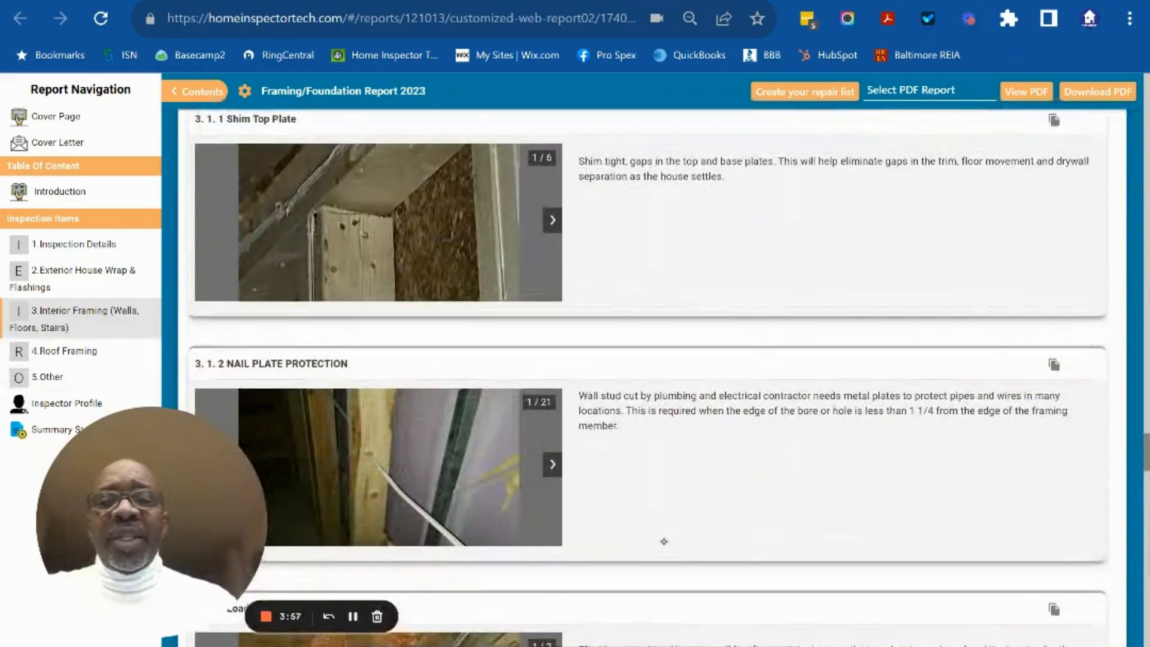
scroll("down", 3)
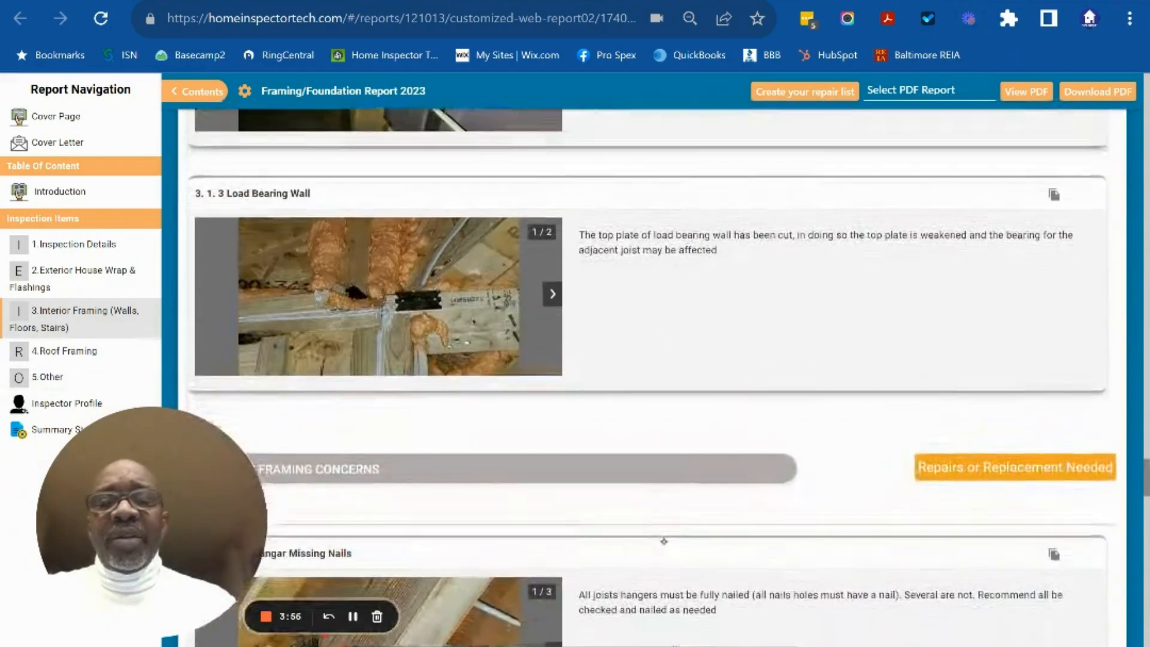
scroll("down", 3)
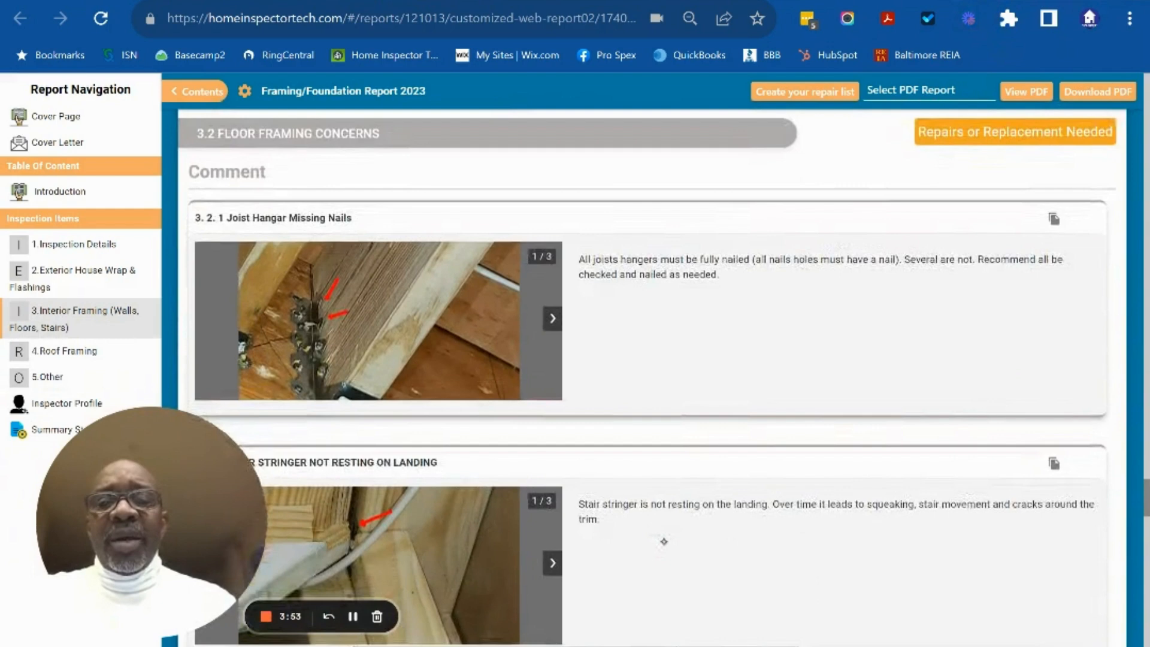
left_click(552, 317)
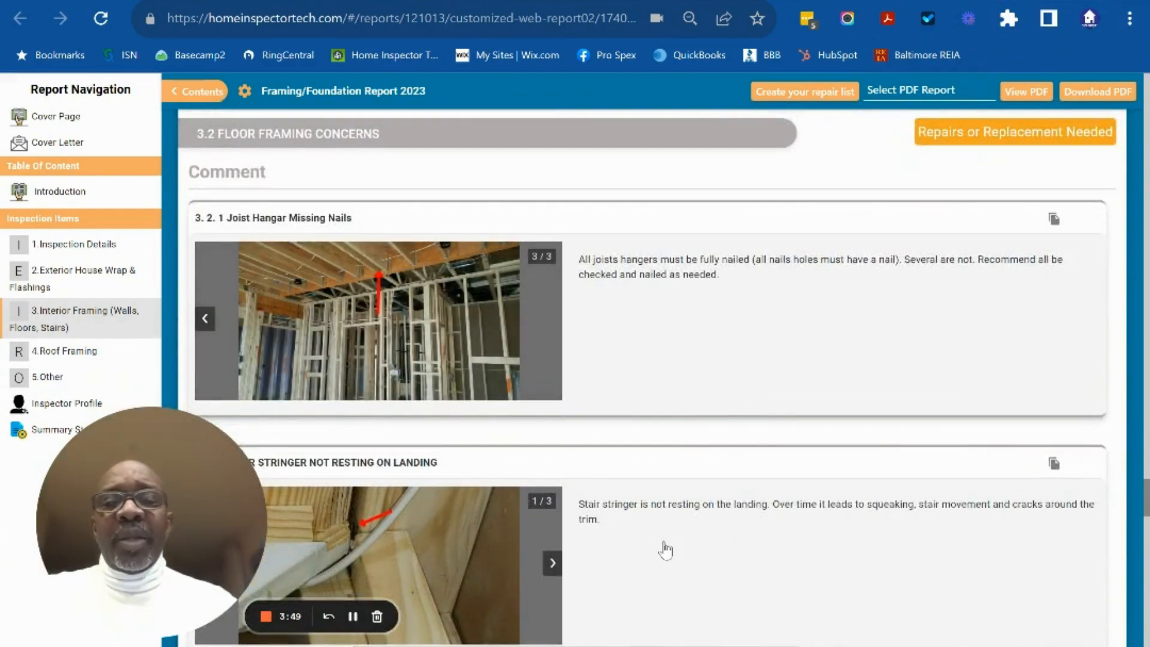
scroll("down", 3)
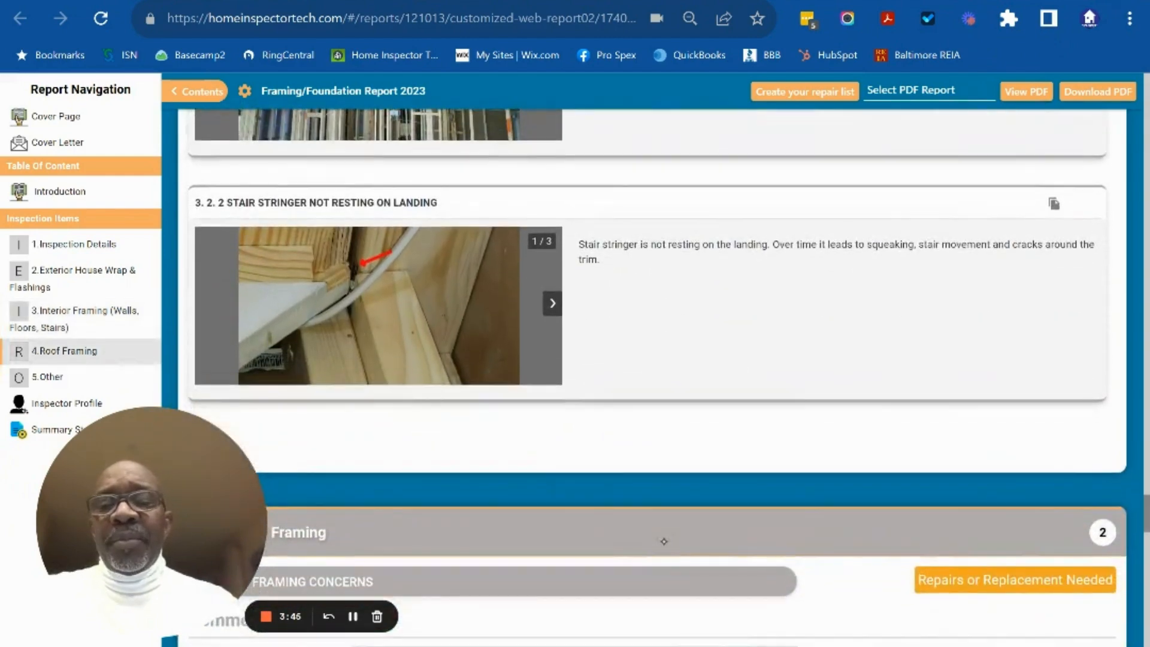
scroll("down", 3)
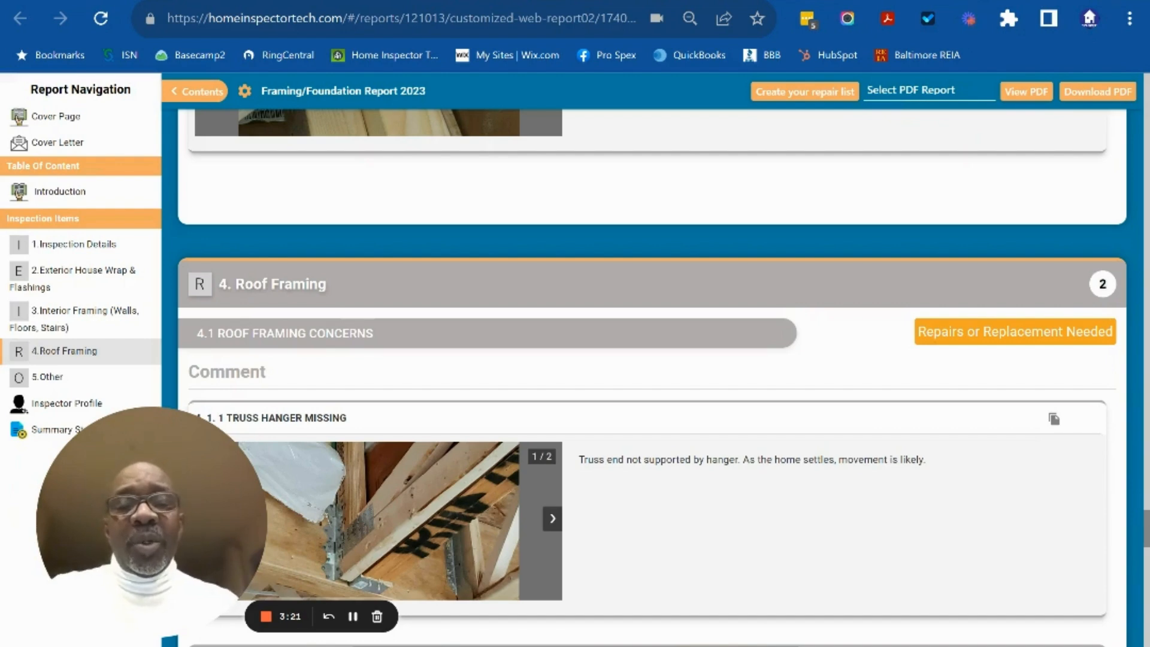
scroll("up", 3)
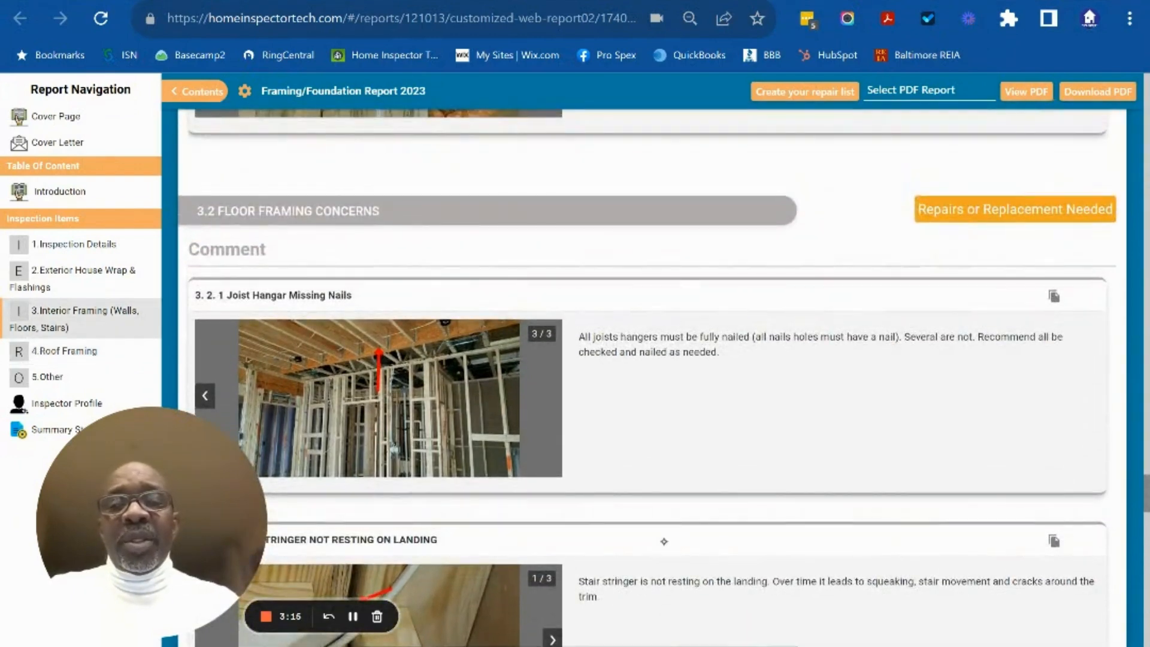
left_click(378, 396)
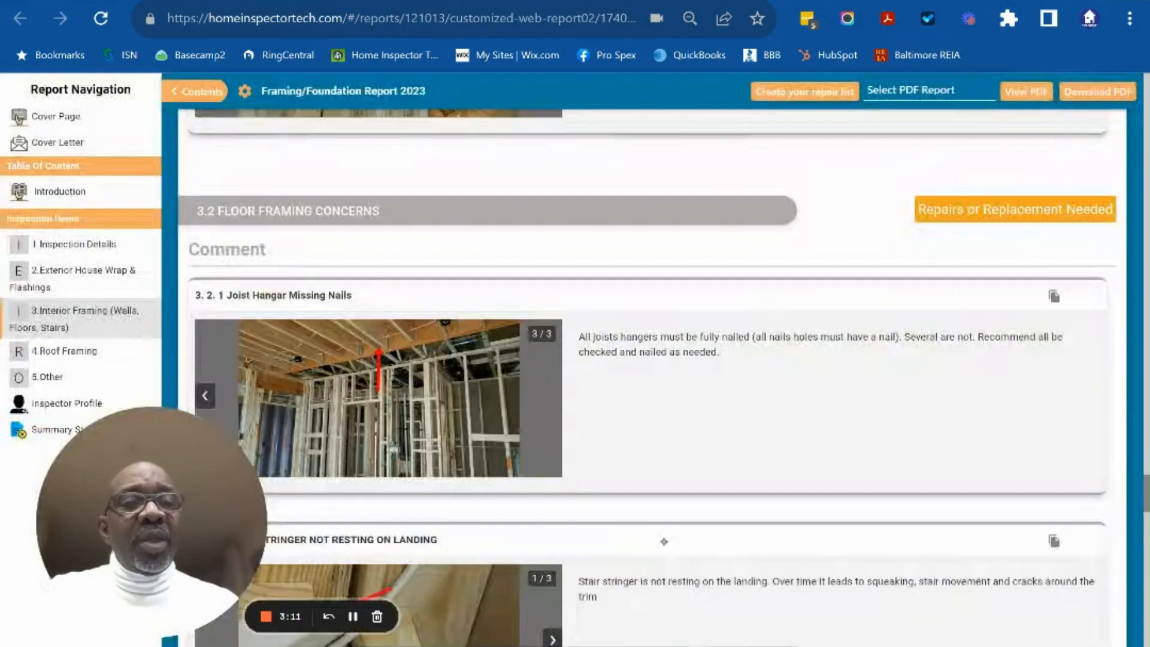
- Scroll back up to section 3.1's Shim Top Plate and Nail Plate Protection findings
scroll("up", 3)
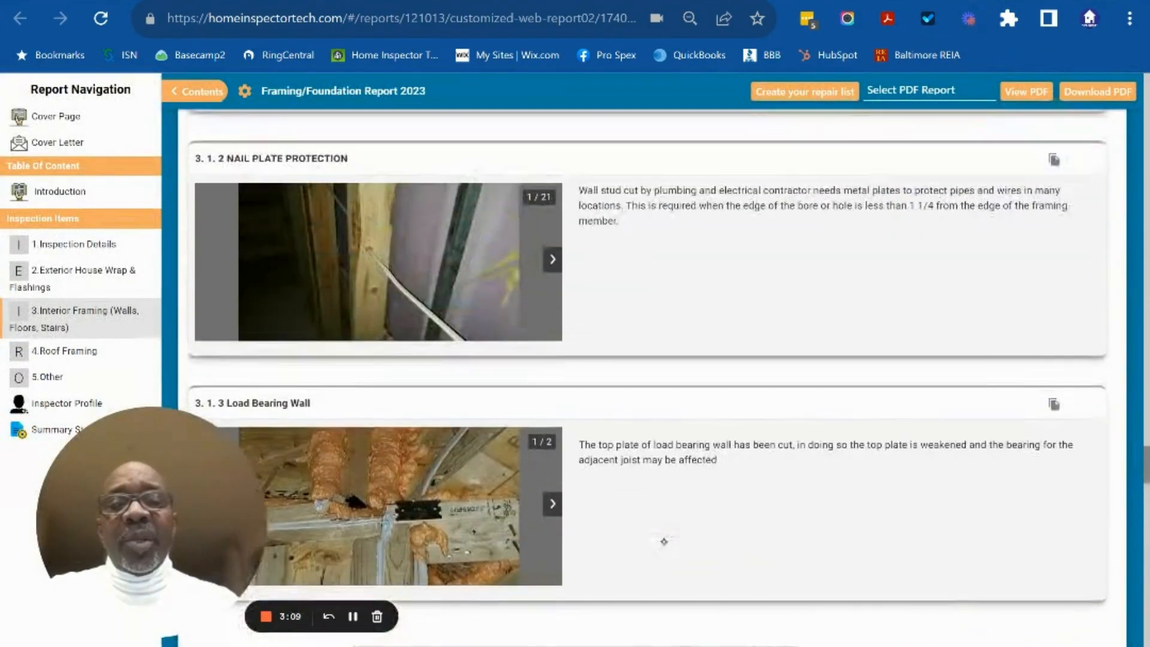
scroll("up", 3)
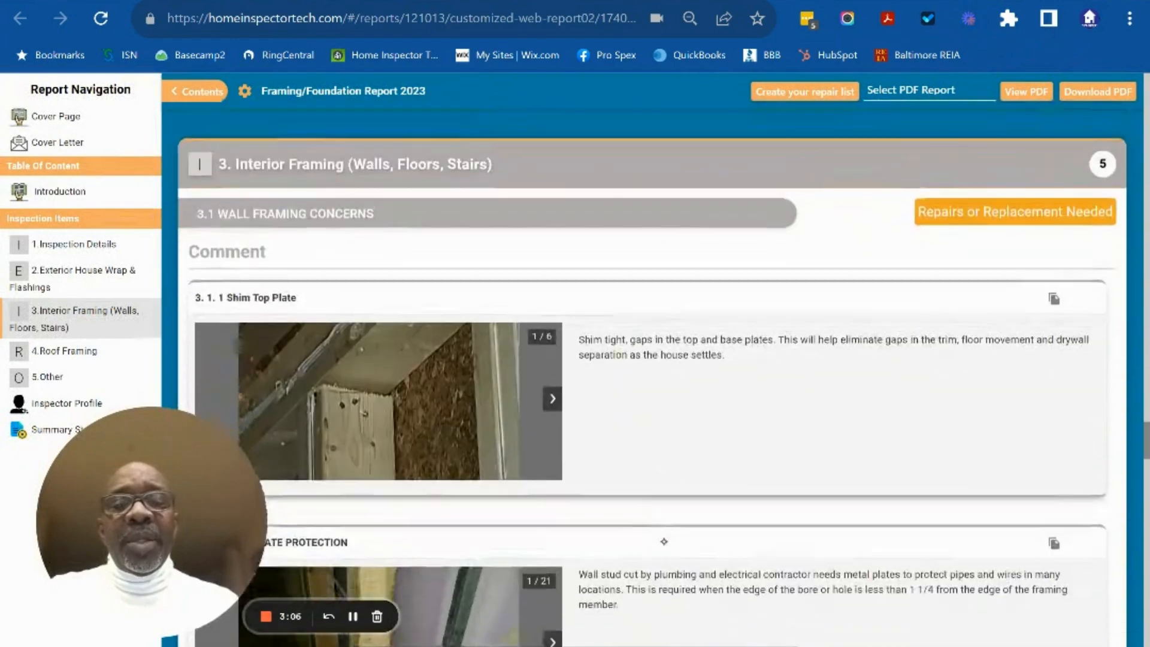
scroll("down", 3)
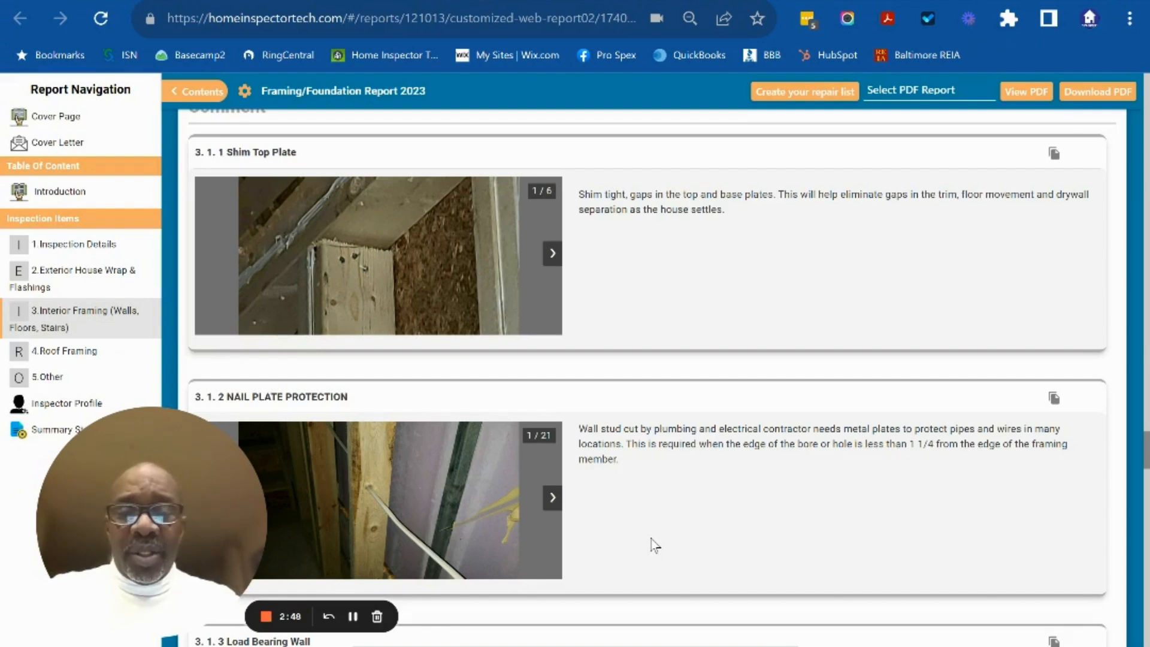
mouse_move(650, 538)
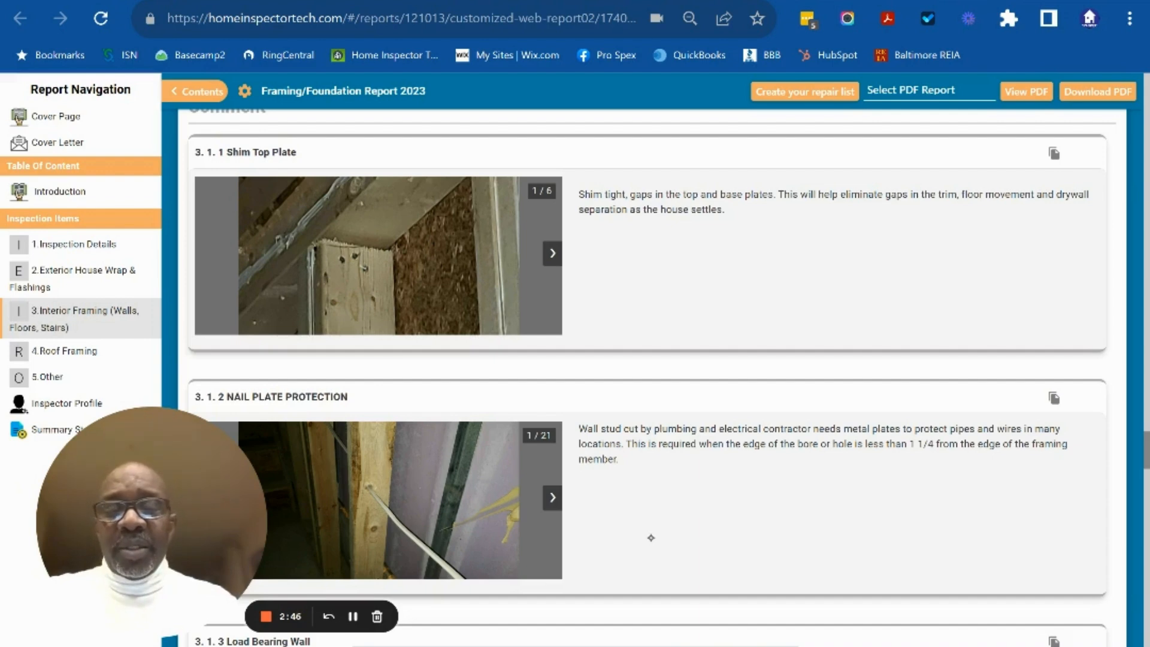